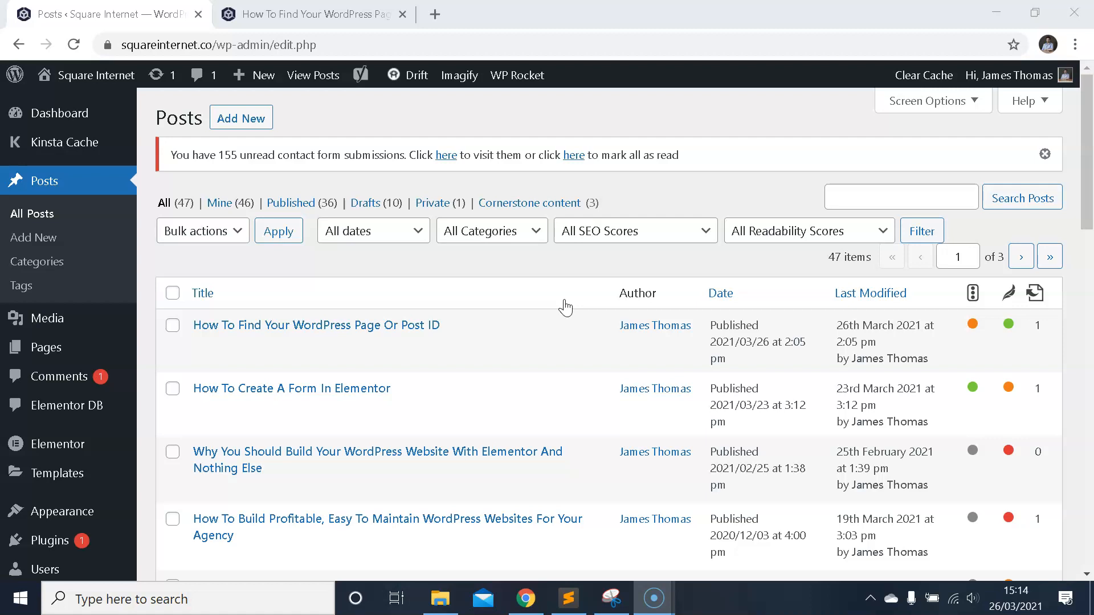
{"action": "mouse_move", "coordinate": [334, 262]}
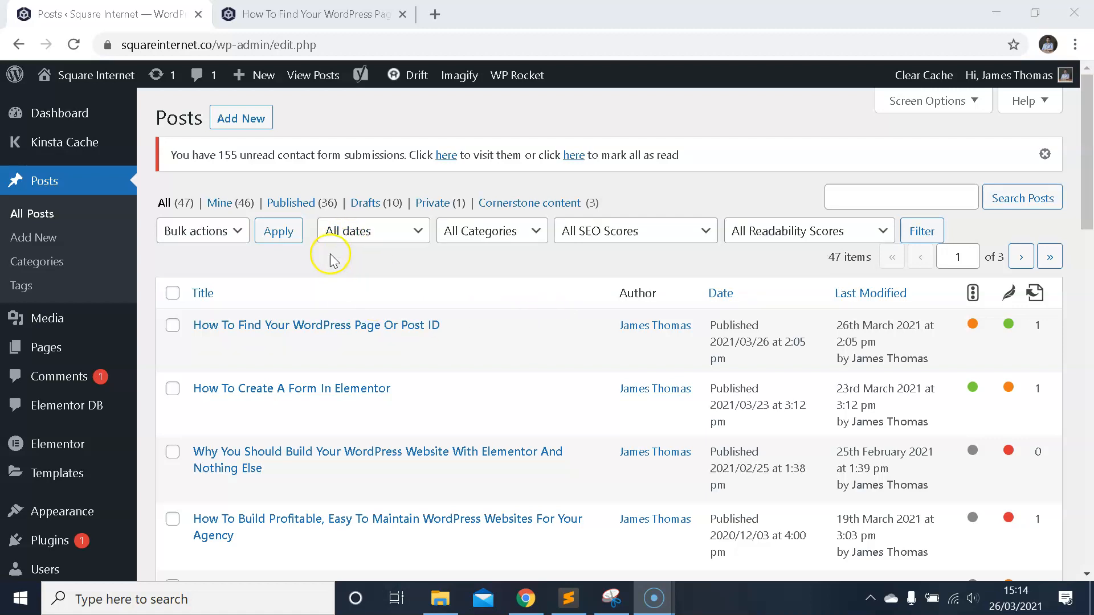
{"action": "mouse_move", "coordinate": [358, 263]}
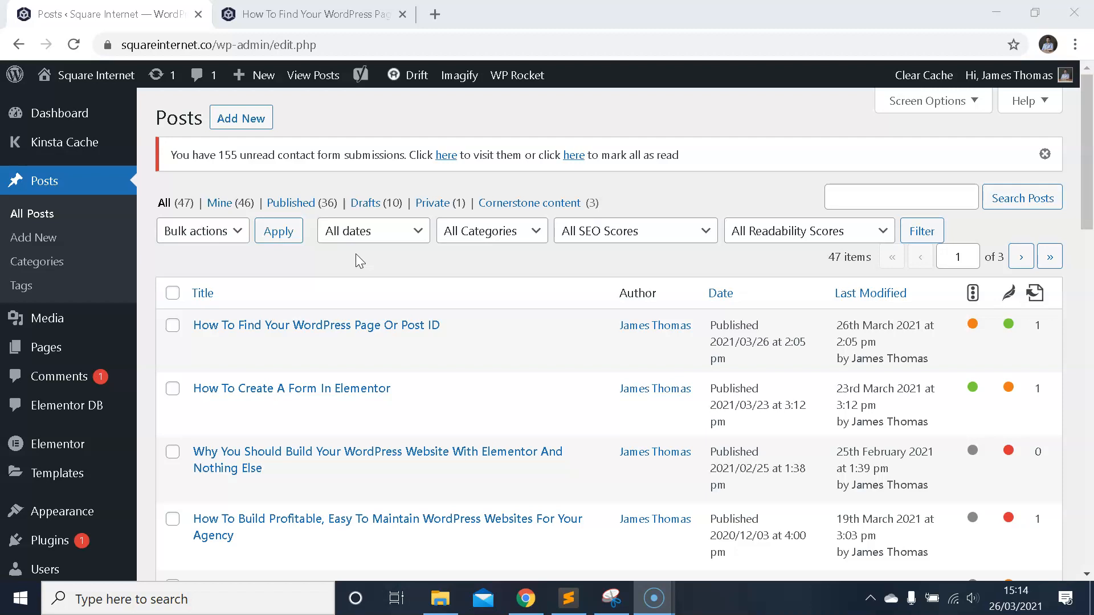
{"action": "mouse_move", "coordinate": [319, 271]}
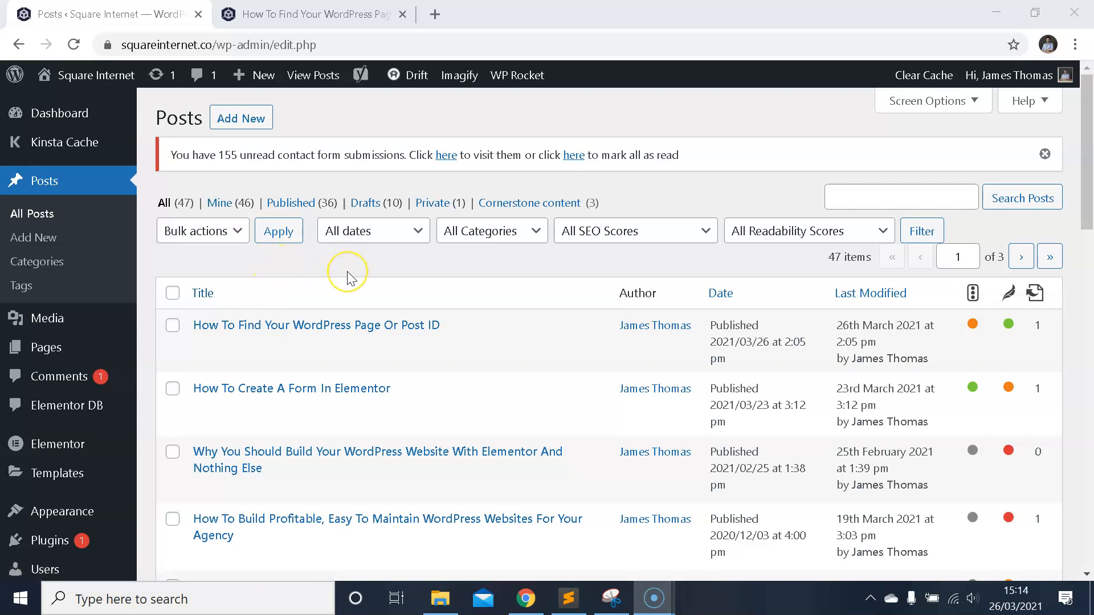
{"action": "mouse_move", "coordinate": [348, 278]}
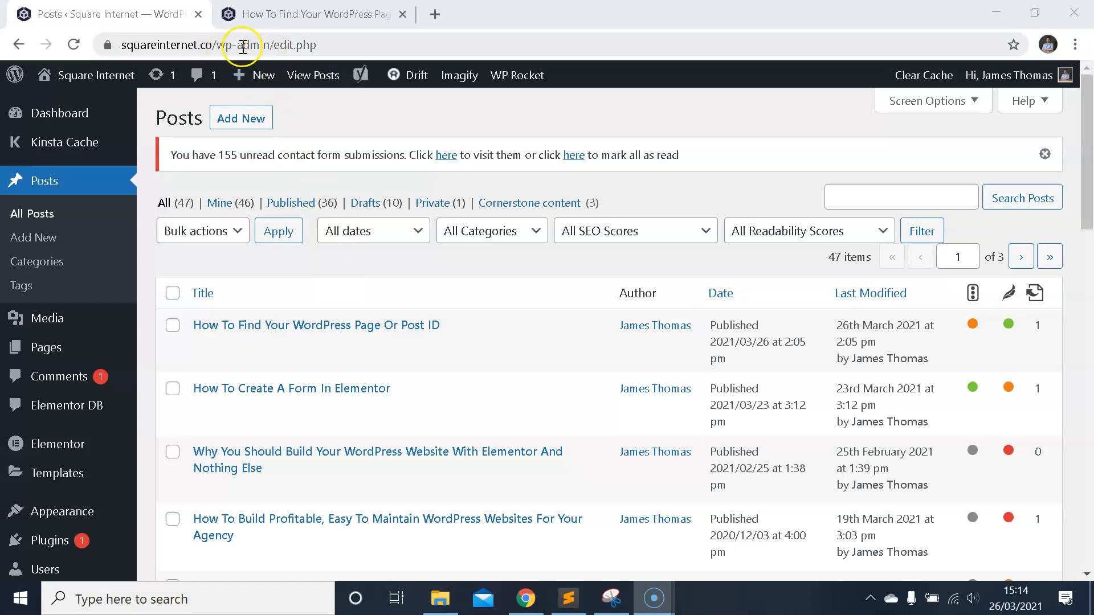
{"action": "mouse_move", "coordinate": [457, 203]}
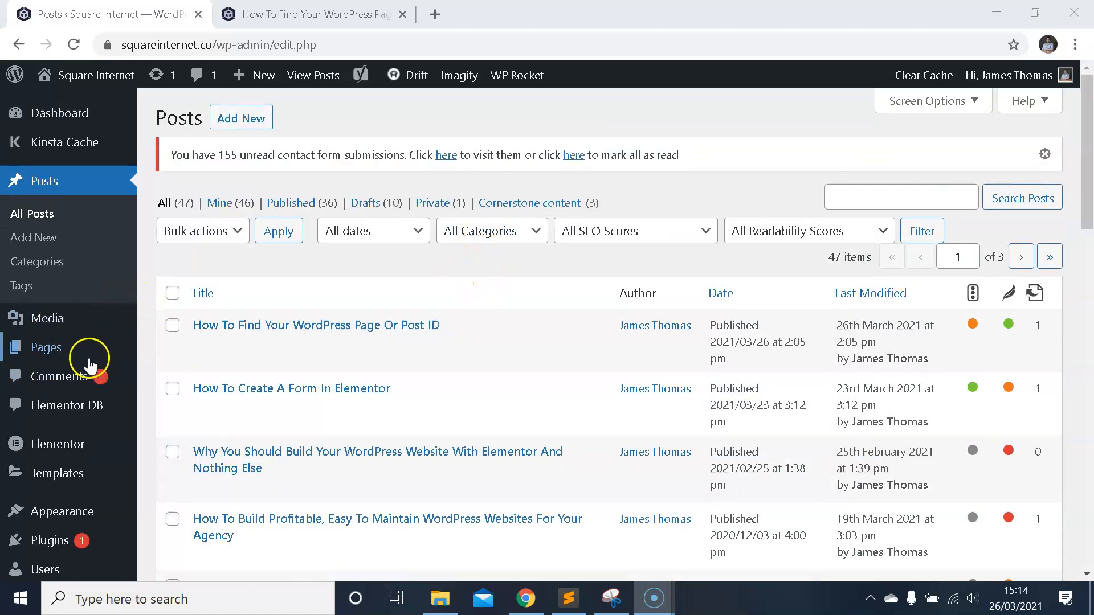
- Show the list of all site pages from the admin sidebar
{"action": "left_click", "coordinate": [46, 347]}
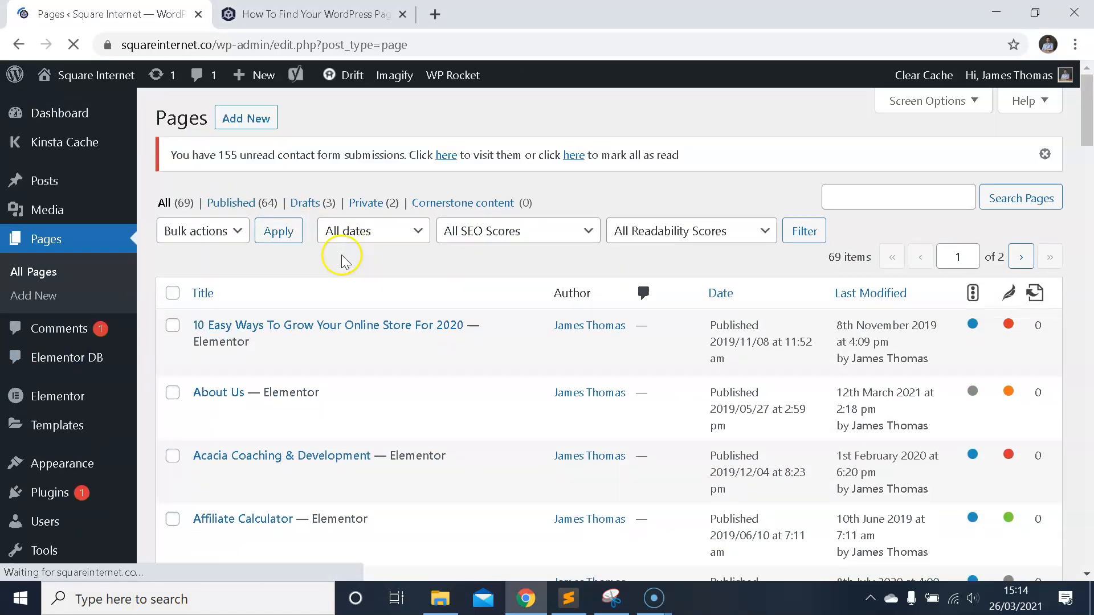
{"action": "mouse_move", "coordinate": [290, 392]}
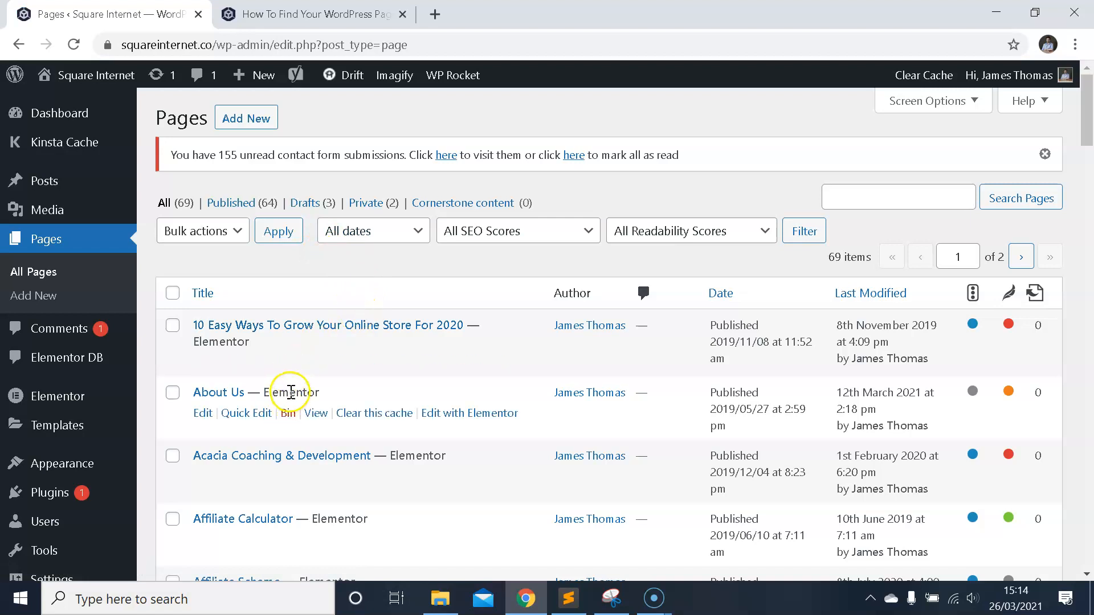
{"action": "mouse_move", "coordinate": [67, 240]}
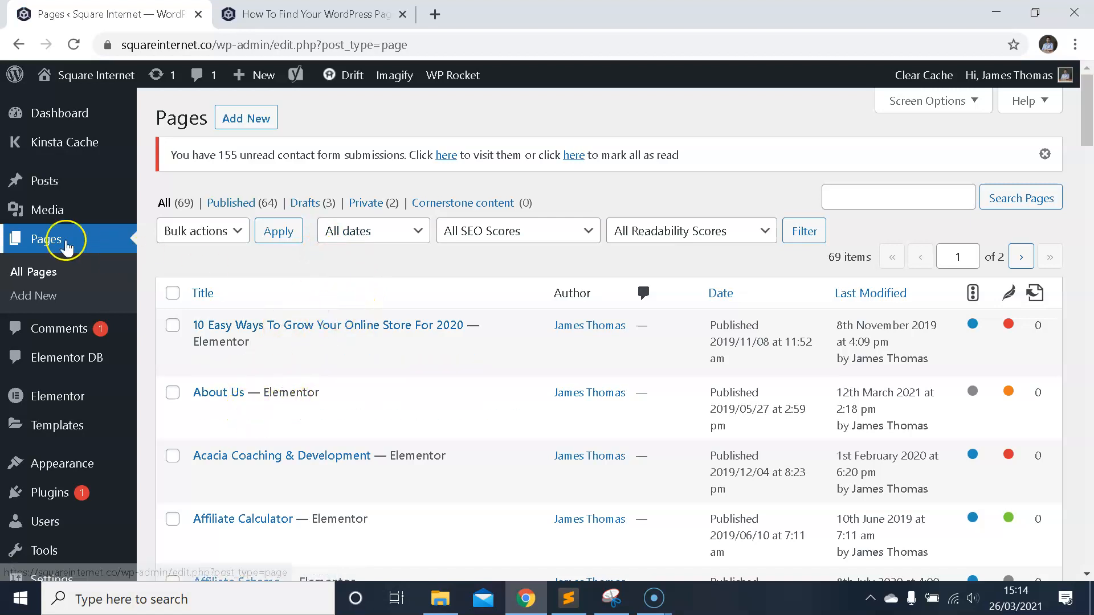
{"action": "mouse_move", "coordinate": [47, 239]}
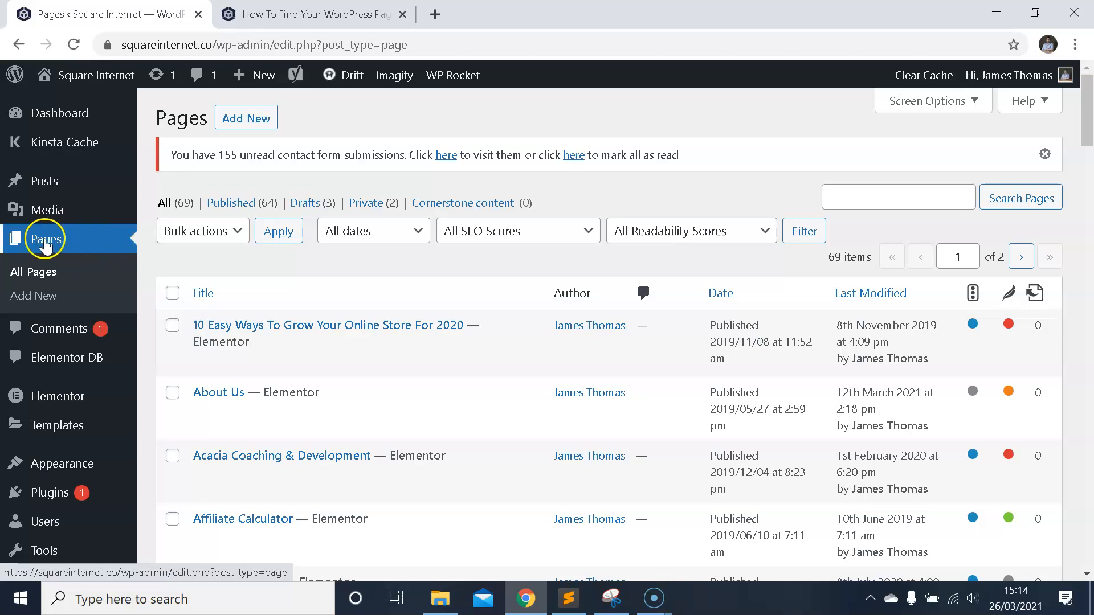
{"action": "mouse_move", "coordinate": [308, 333]}
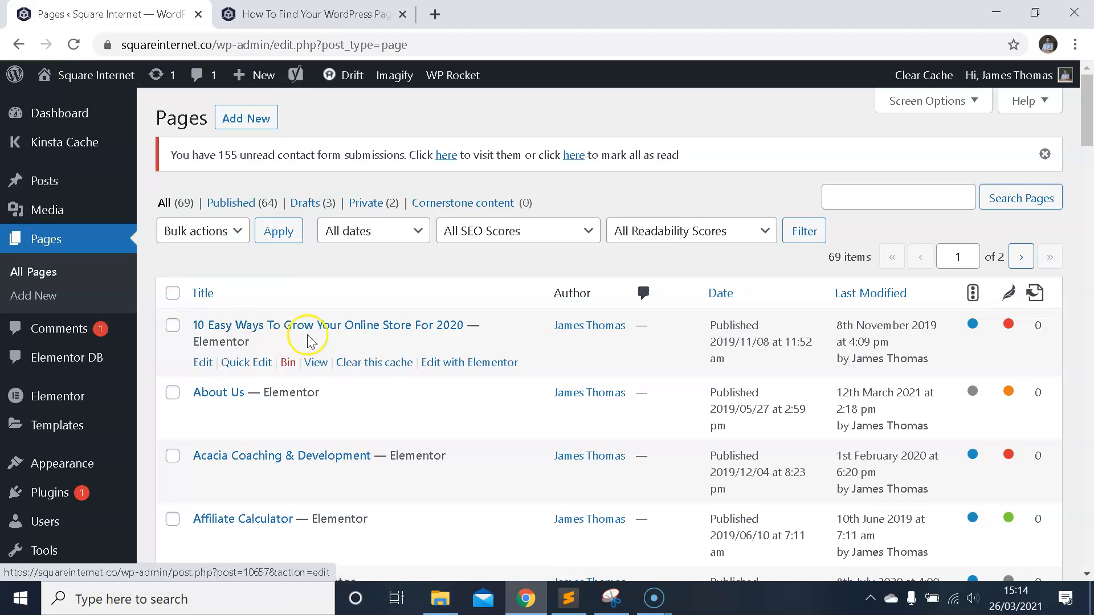
{"action": "mouse_move", "coordinate": [288, 325]}
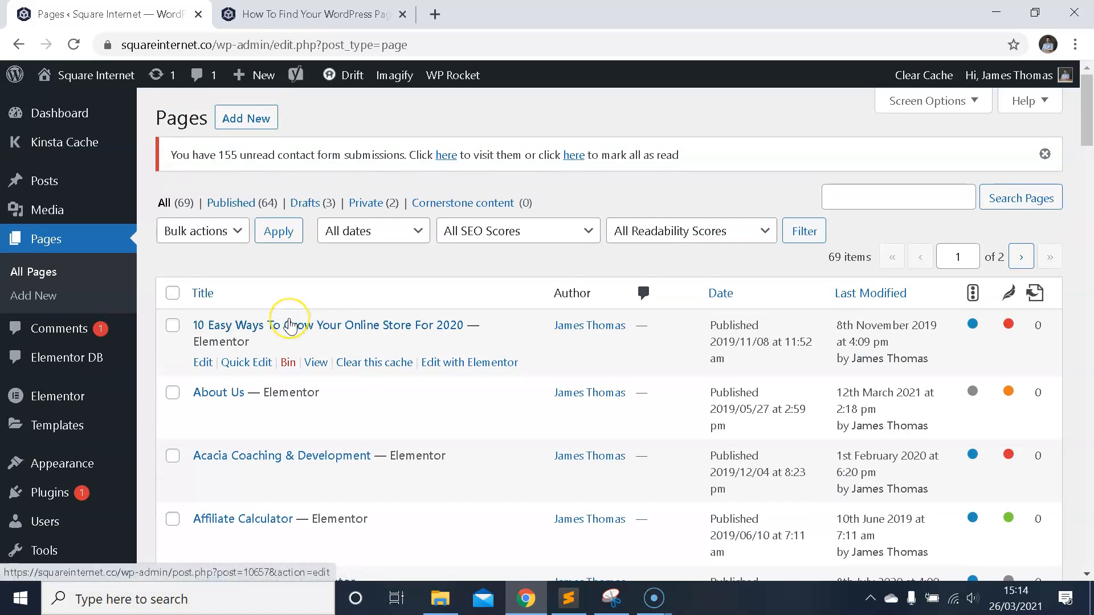
{"action": "mouse_move", "coordinate": [329, 383]}
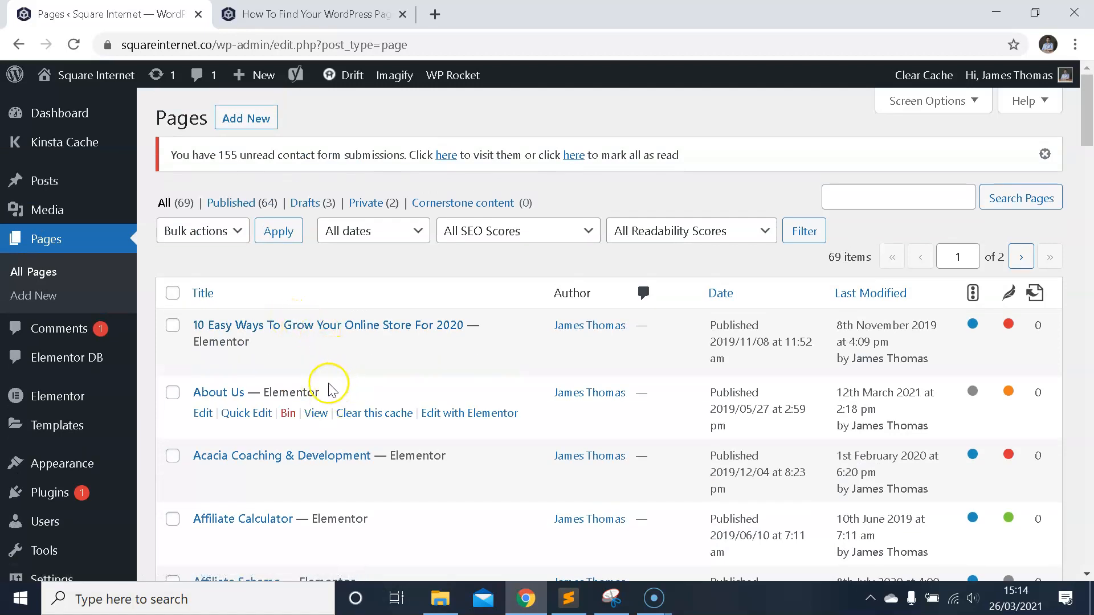
{"action": "mouse_move", "coordinate": [216, 408]}
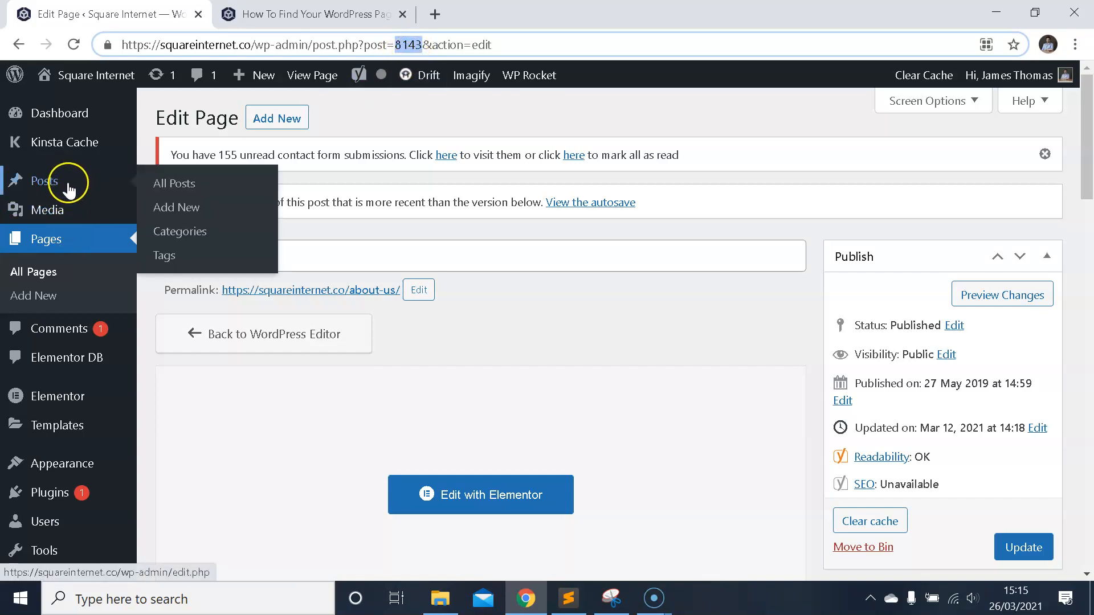
- Return to the Posts list showing all 47 posts
{"action": "left_click", "coordinate": [44, 180]}
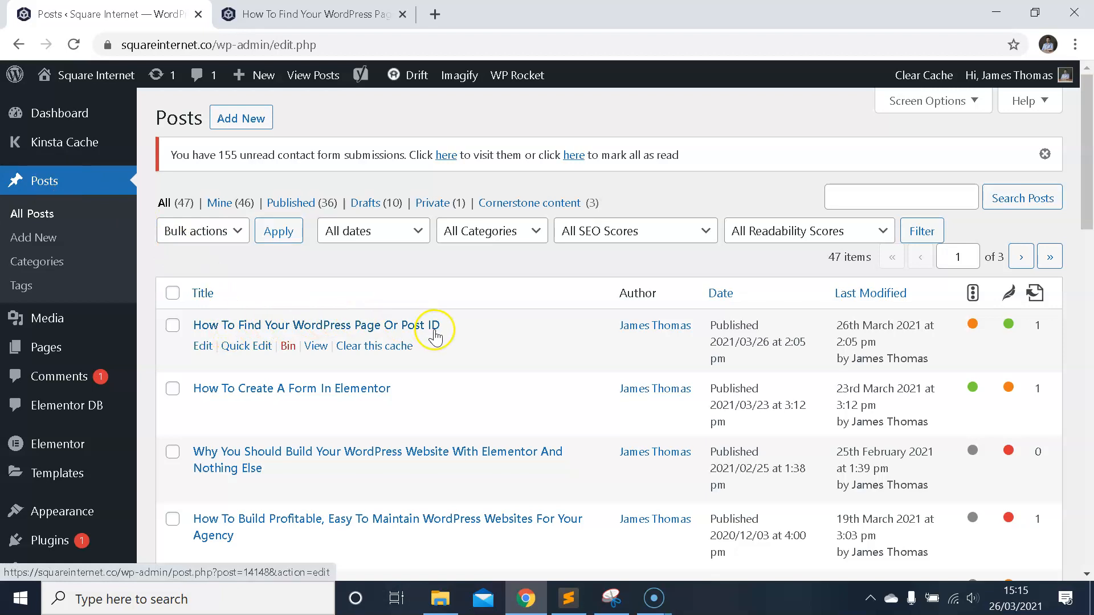
{"action": "mouse_move", "coordinate": [287, 346]}
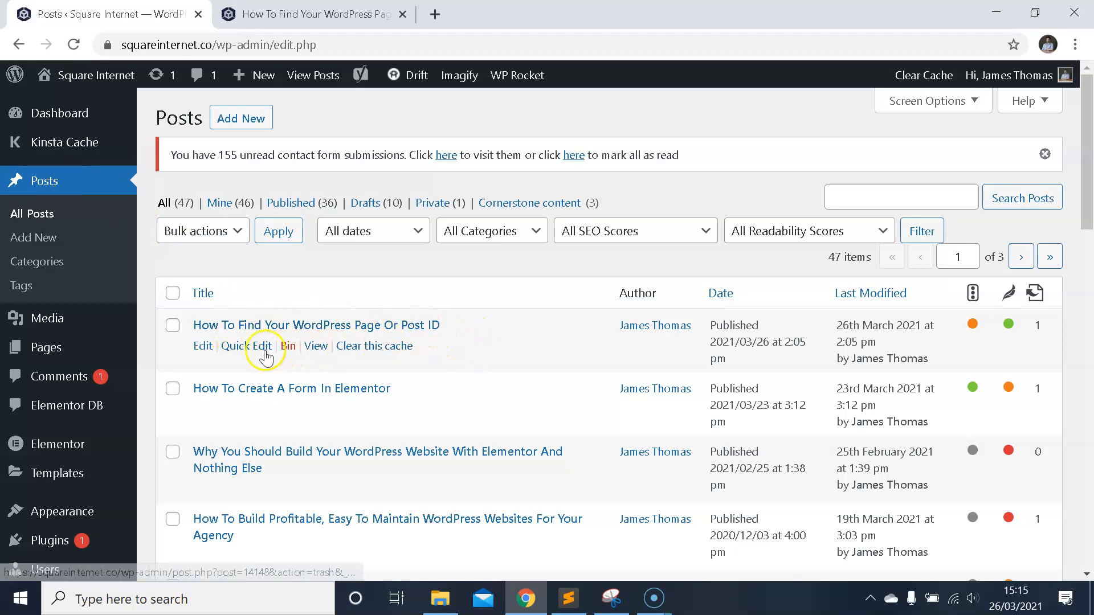
- Bring up the 'How To Find Your WordPress Page Or Post ID' post for editing
{"action": "left_click", "coordinate": [203, 347]}
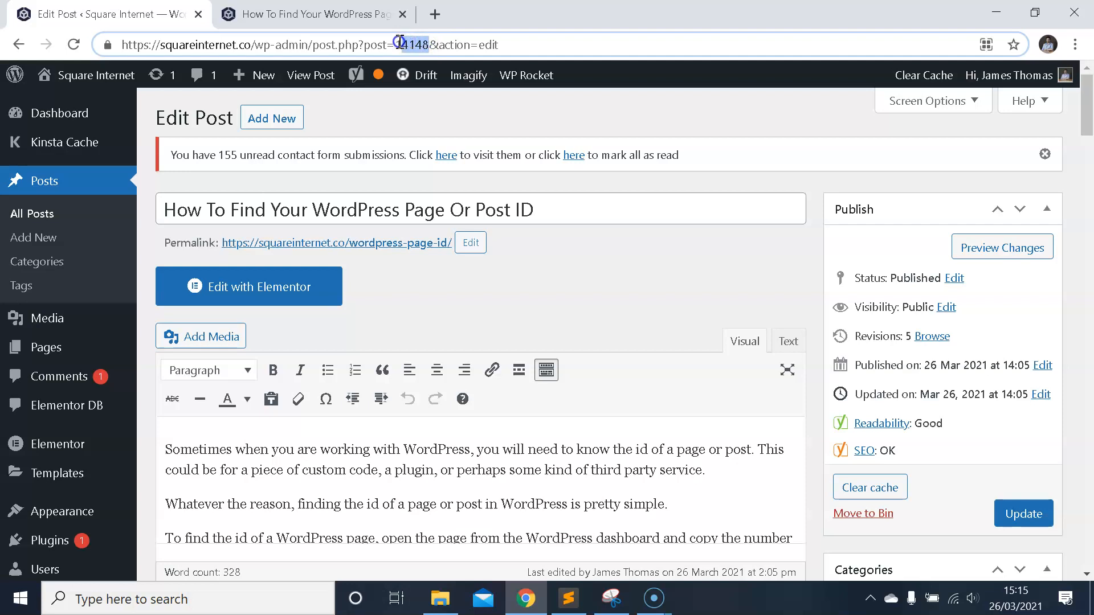
{"action": "mouse_move", "coordinate": [325, 260]}
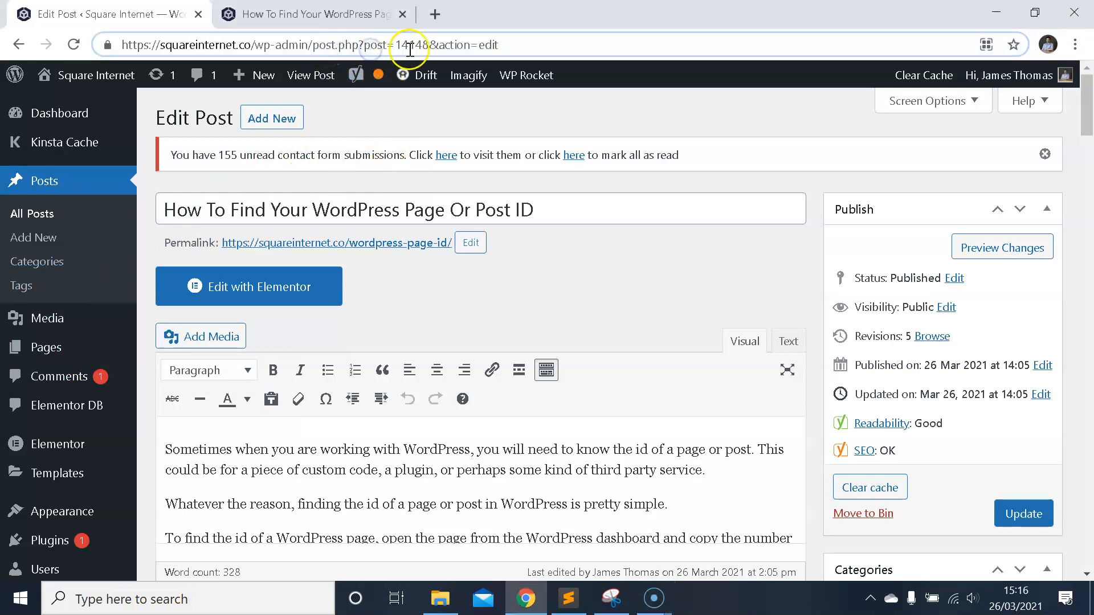
- Select the post ID 14148 after post= in the browser address
{"action": "double_click", "coordinate": [413, 45]}
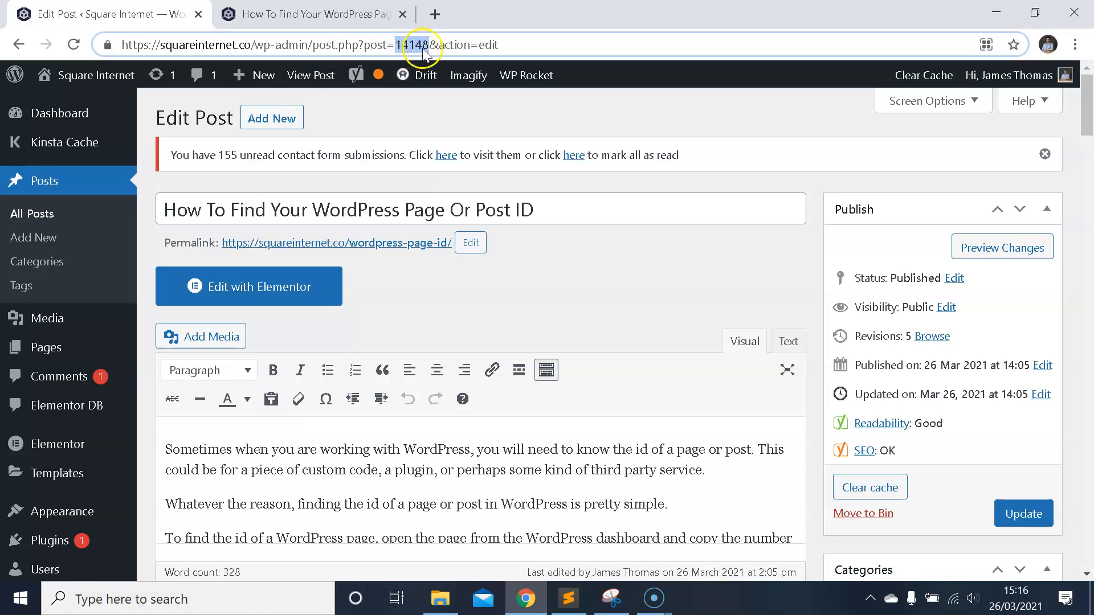
{"action": "mouse_move", "coordinate": [325, 399]}
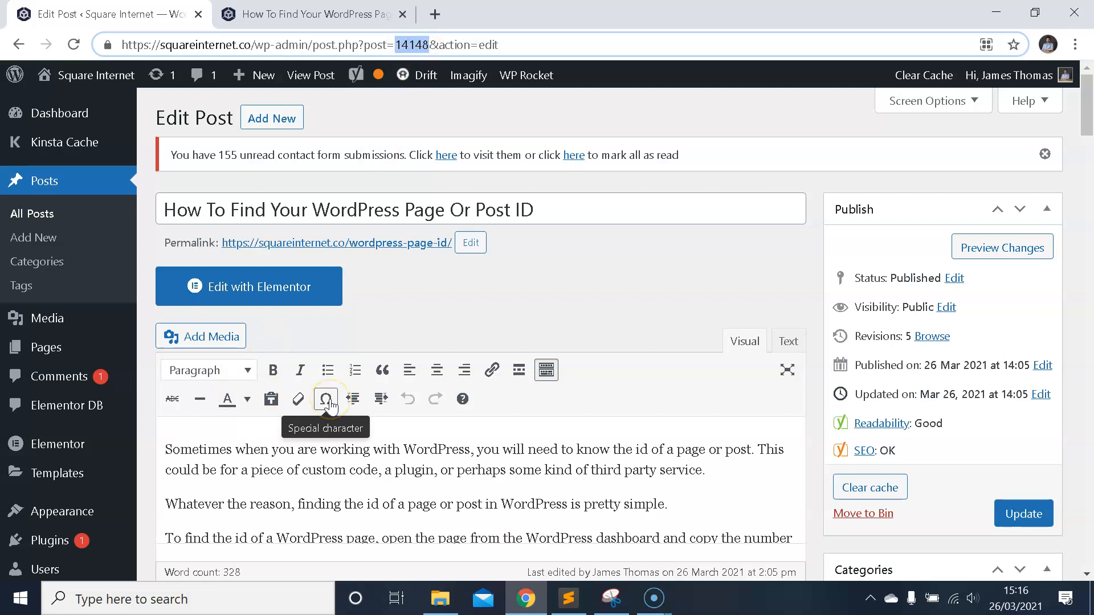
{"action": "mouse_move", "coordinate": [427, 301]}
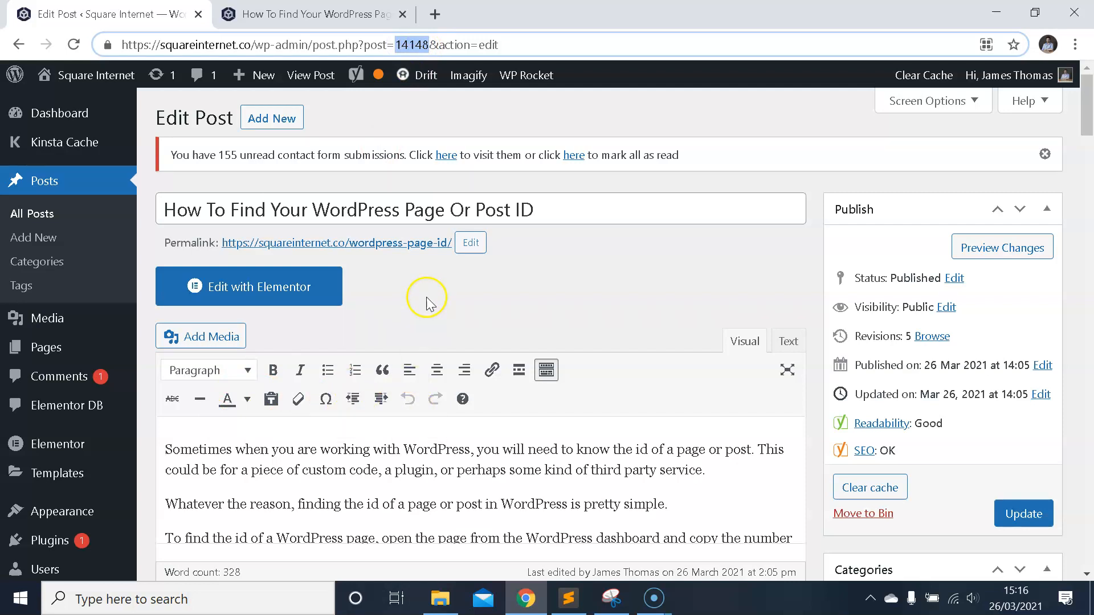
{"action": "mouse_move", "coordinate": [443, 269]}
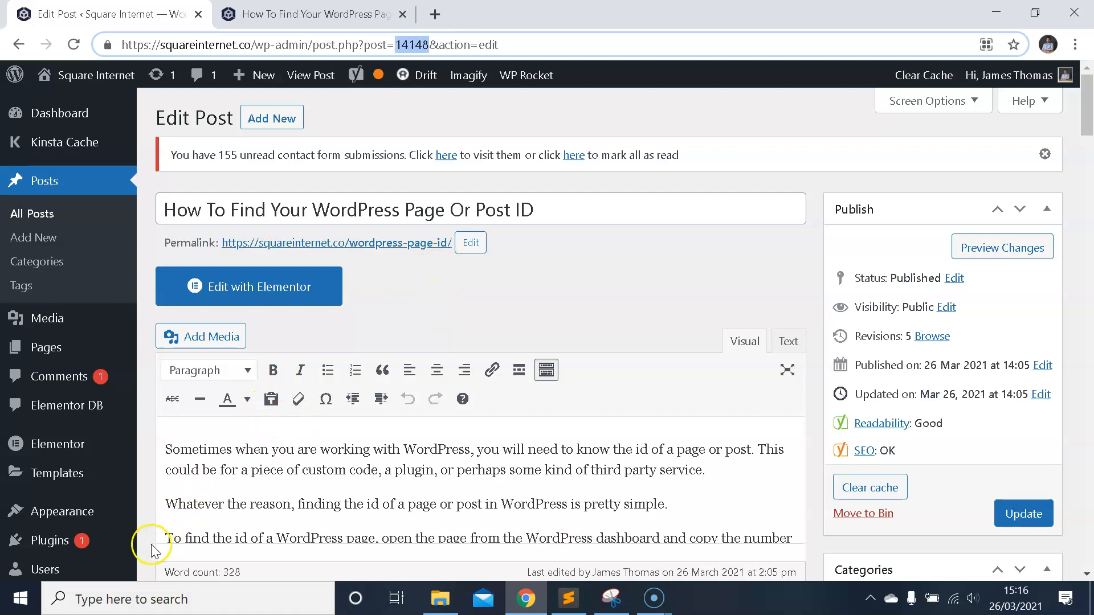
{"action": "mouse_move", "coordinate": [222, 459]}
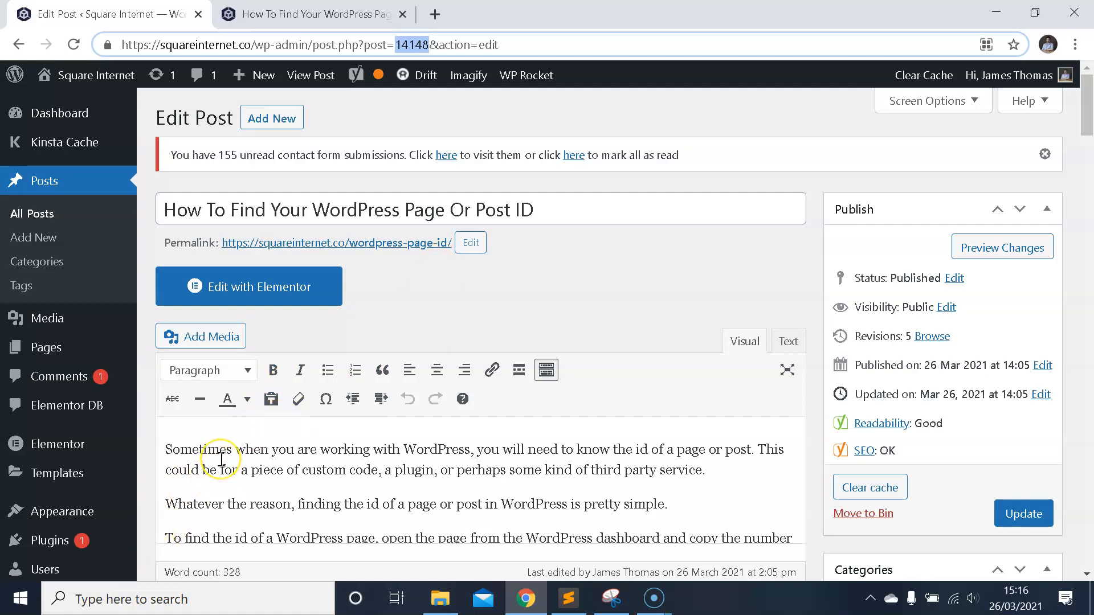
{"action": "mouse_move", "coordinate": [272, 429]}
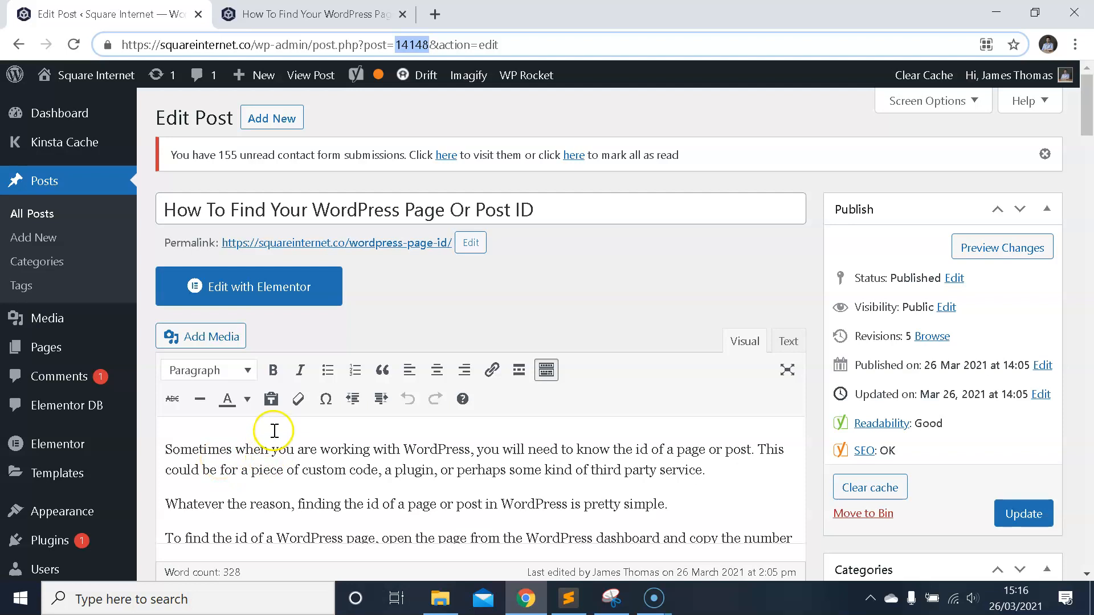
{"action": "mouse_move", "coordinate": [86, 567]}
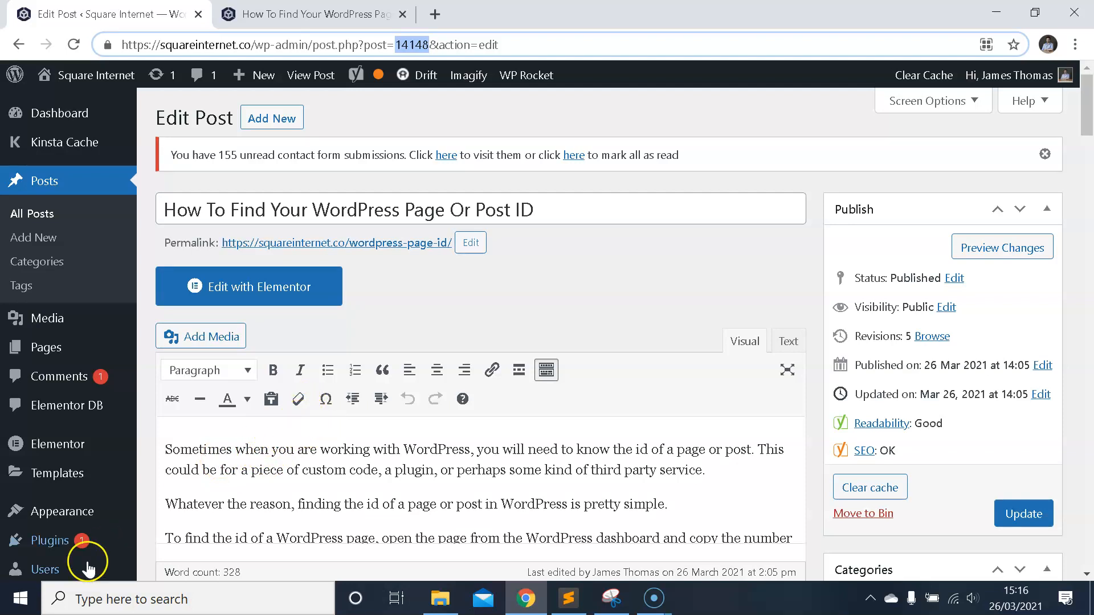
{"action": "mouse_move", "coordinate": [259, 449]}
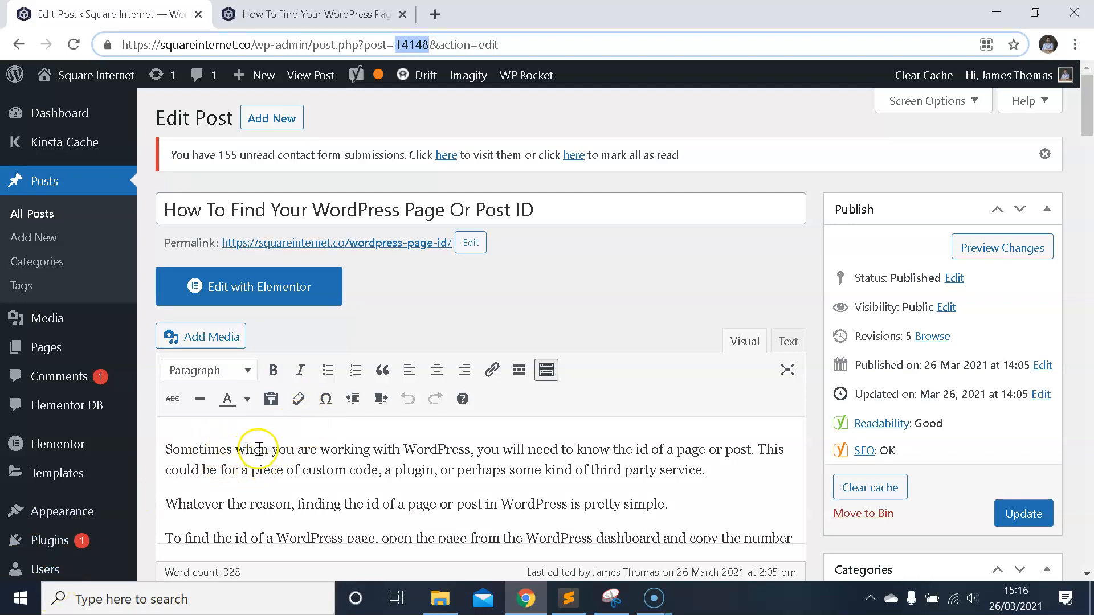